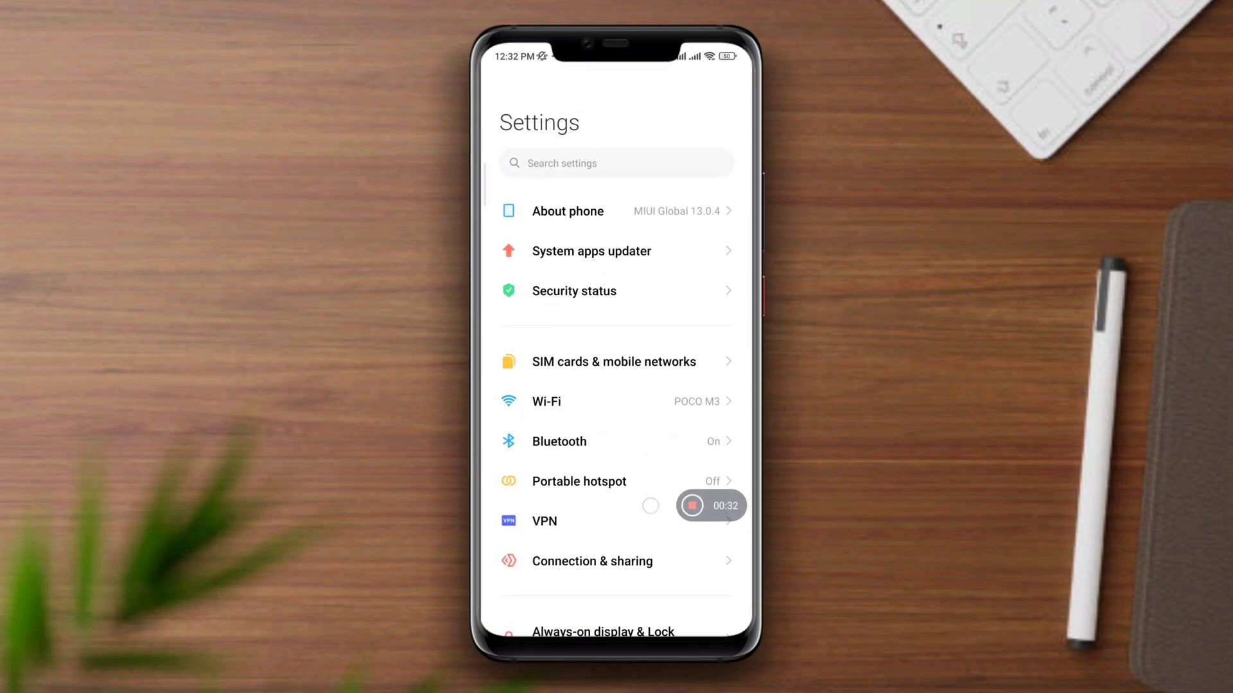
scroll(down, 3)
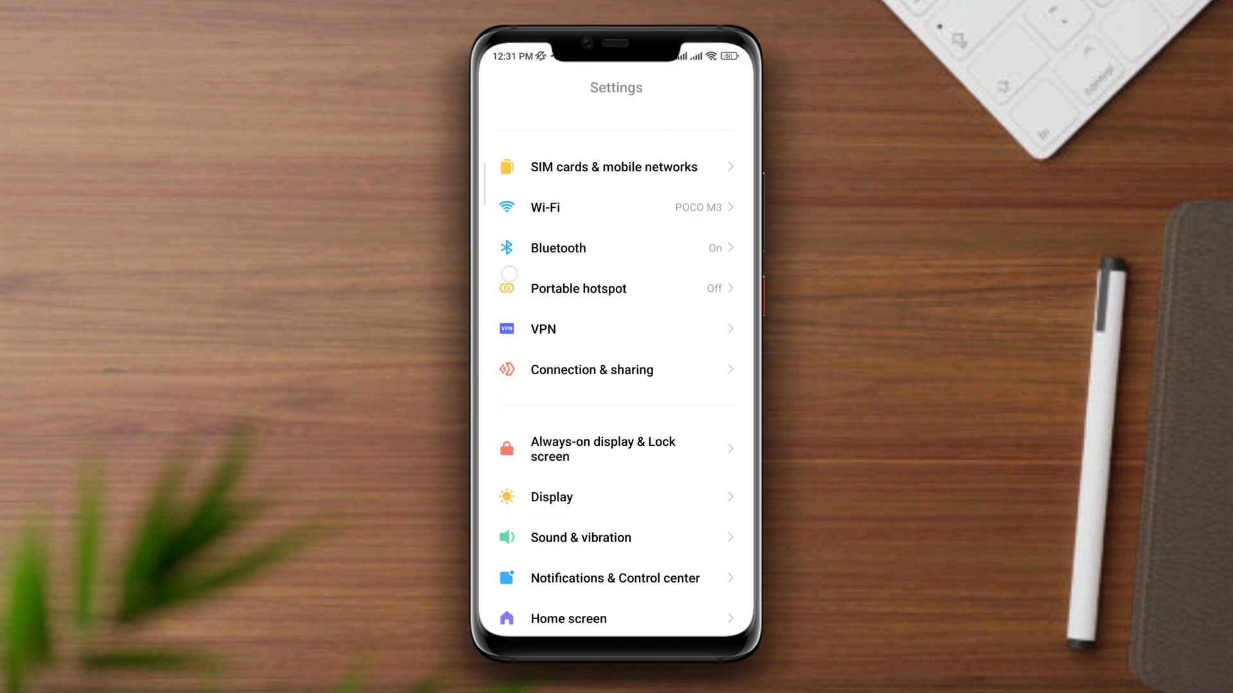
scroll(down, 3)
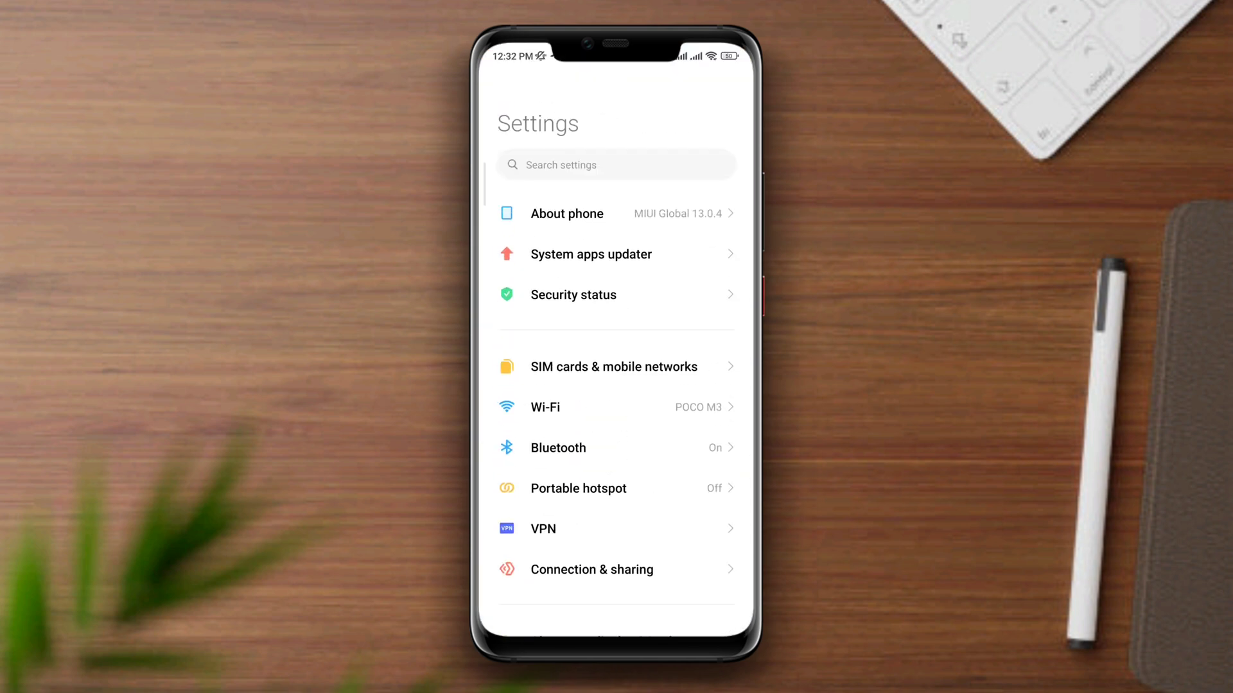
scroll(down, 3)
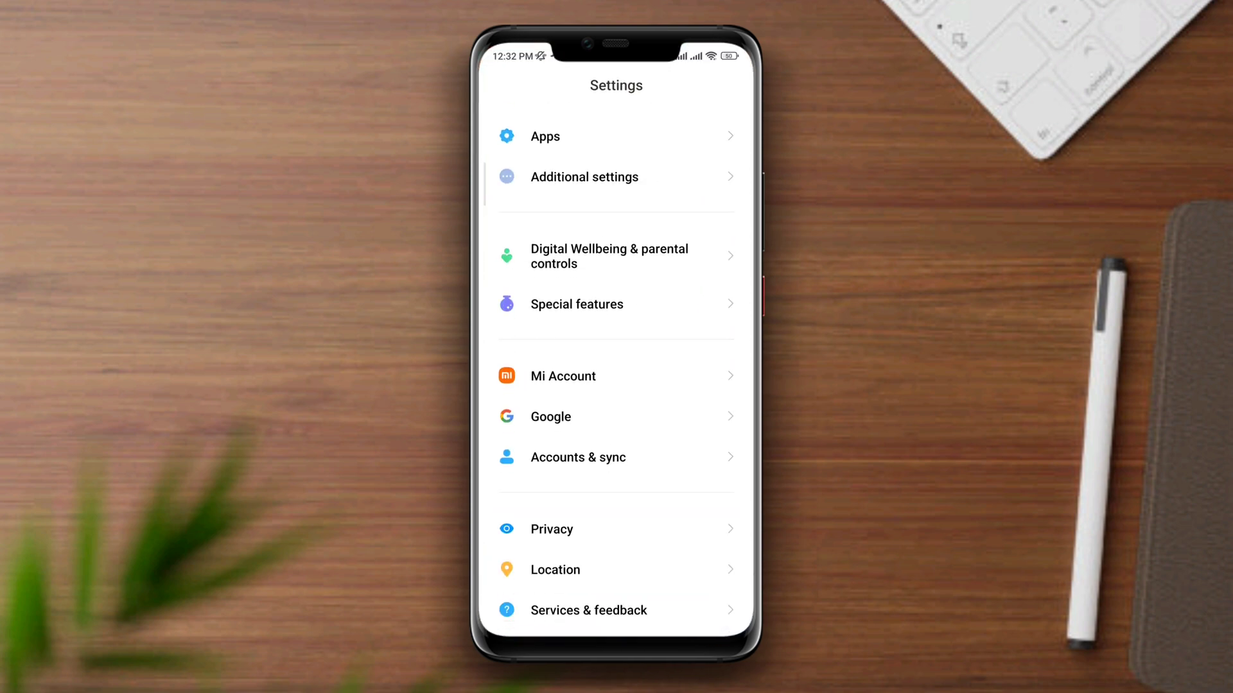
scroll(down, 3)
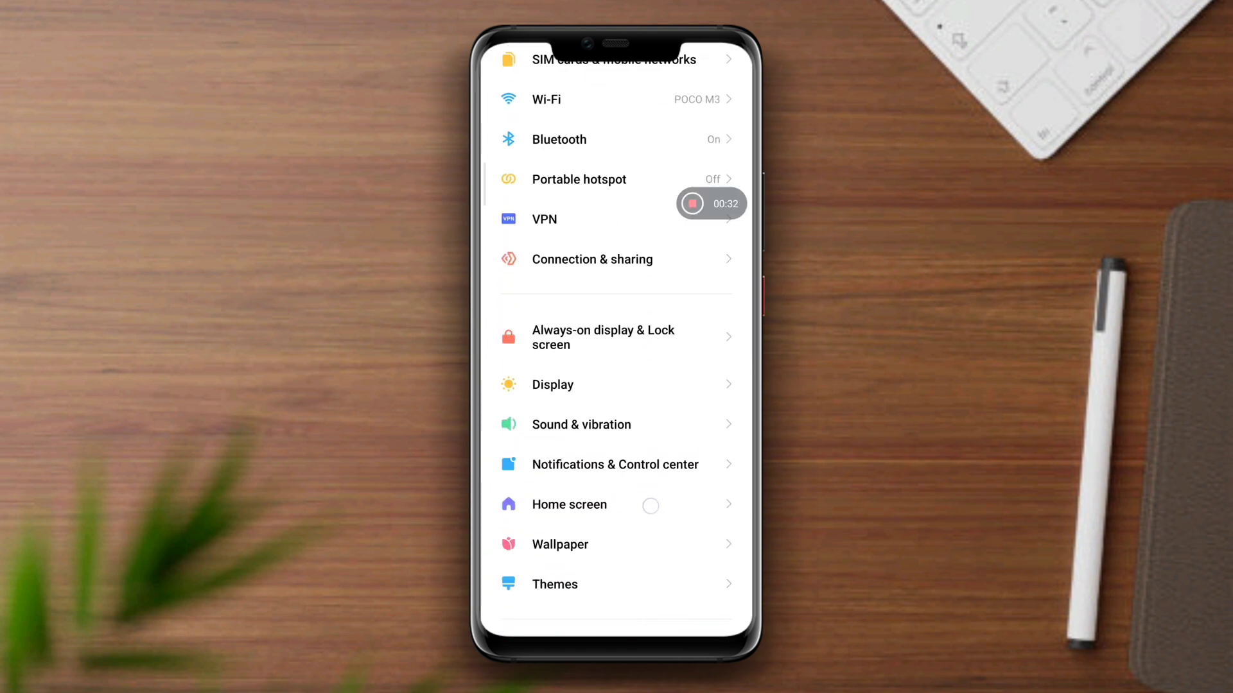
scroll(down, 3)
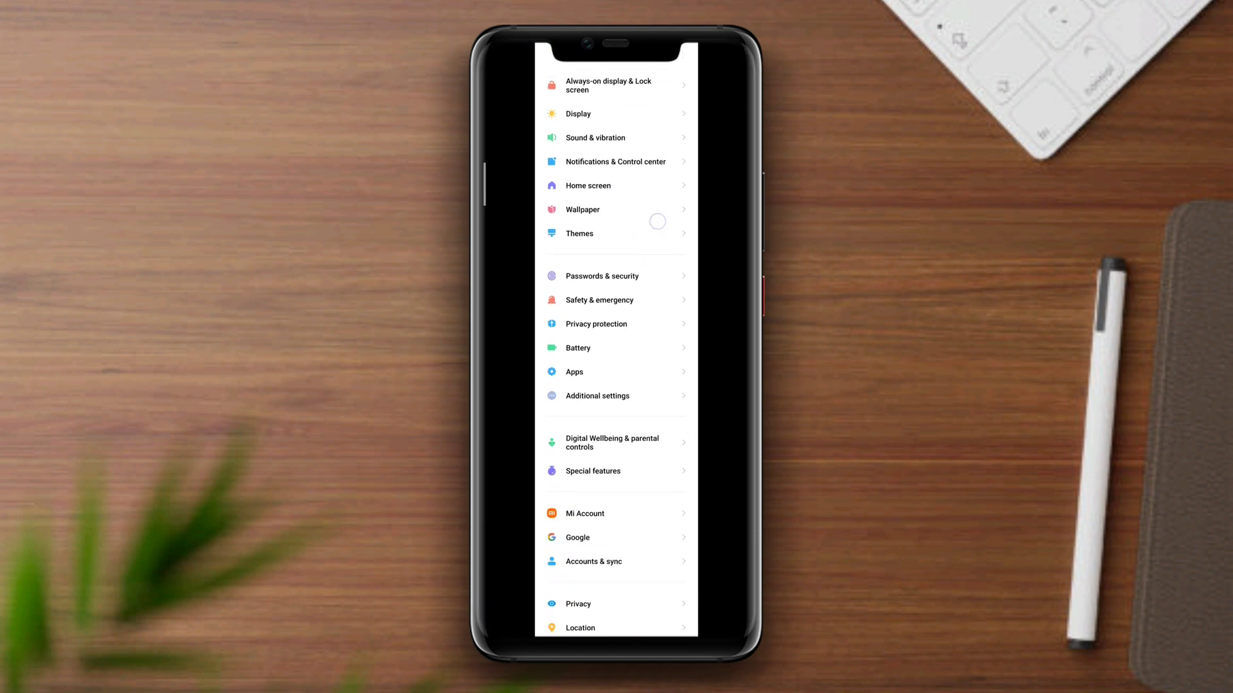
scroll(down, 3)
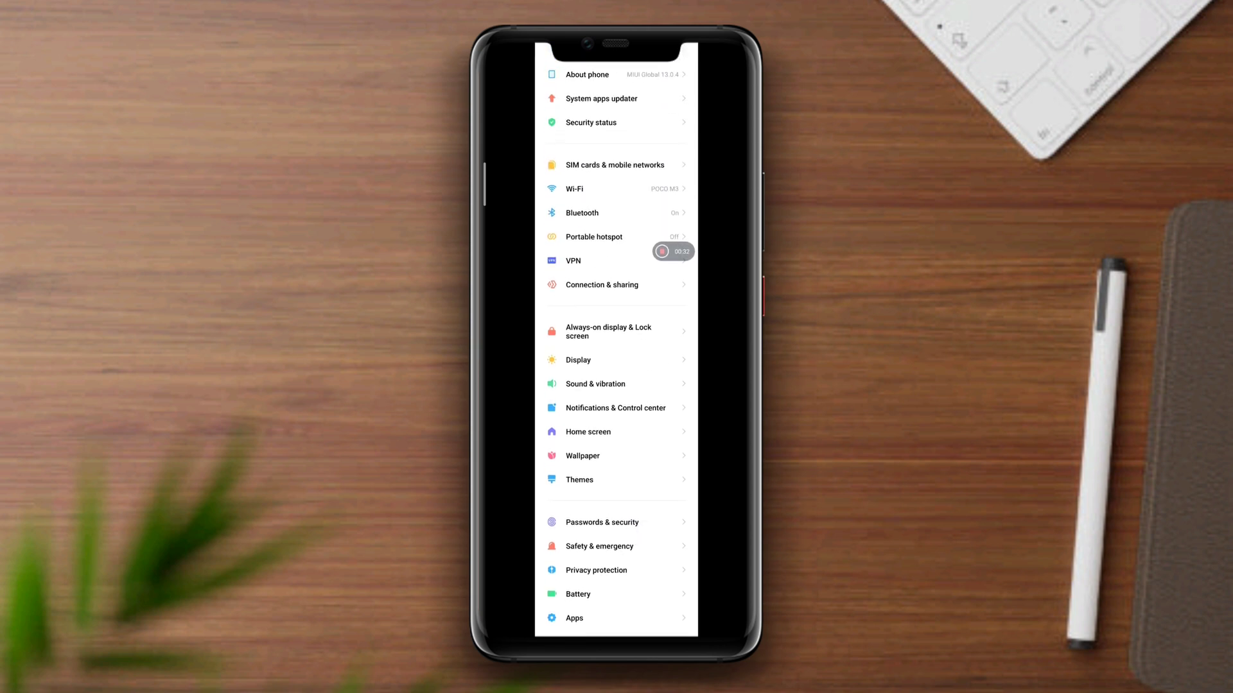
scroll(down, 3)
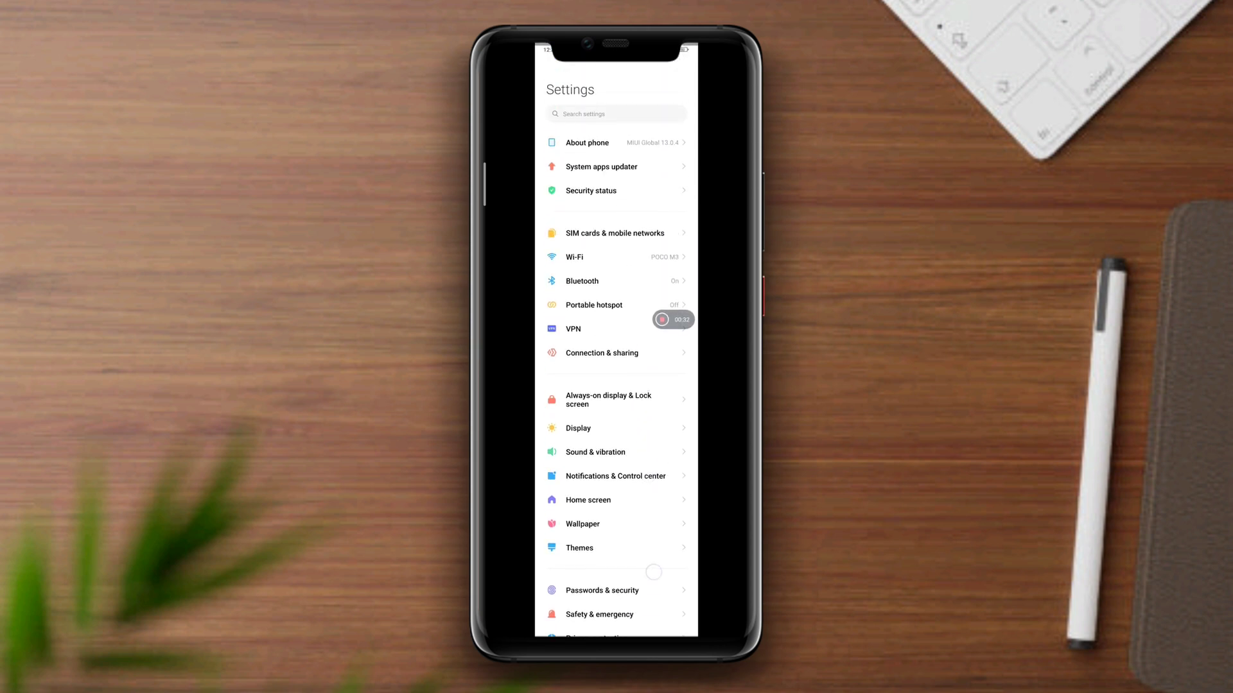